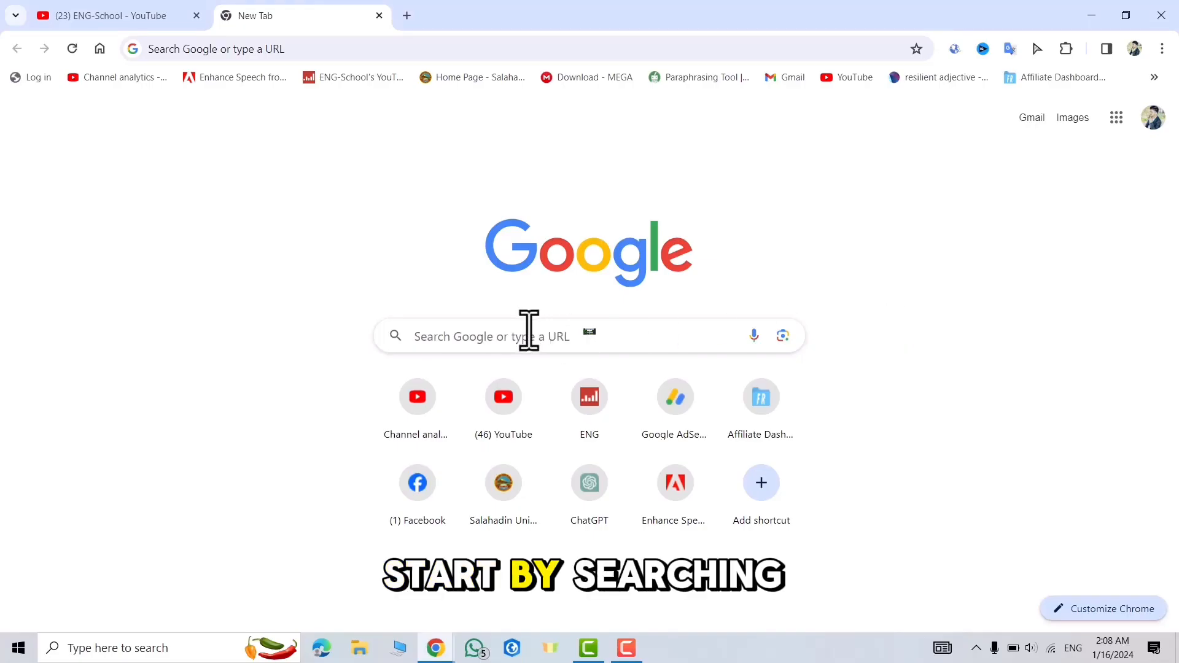
- Search for the Office troubleshooting article and open 'Troubleshoot installing Office' on support.microsoft.com
text(tr)
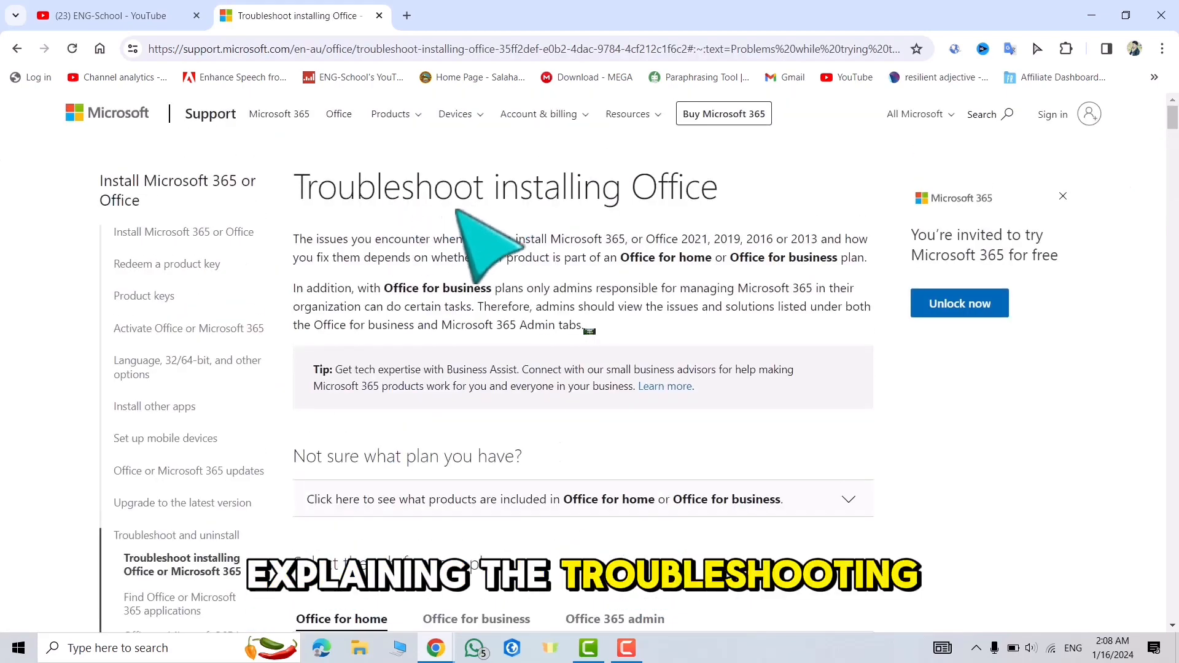
- Download the 'Uninstall Office using easy fix' tool and check it in Chrome's downloads list
scroll(down, 3)
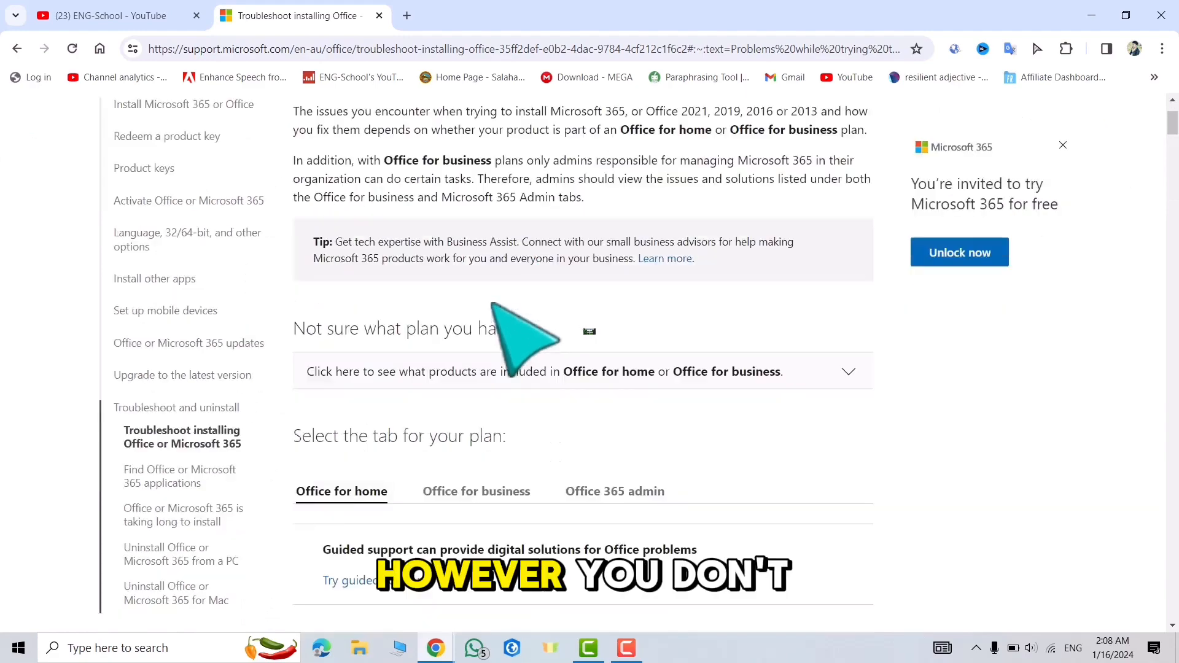
scroll(down, 3)
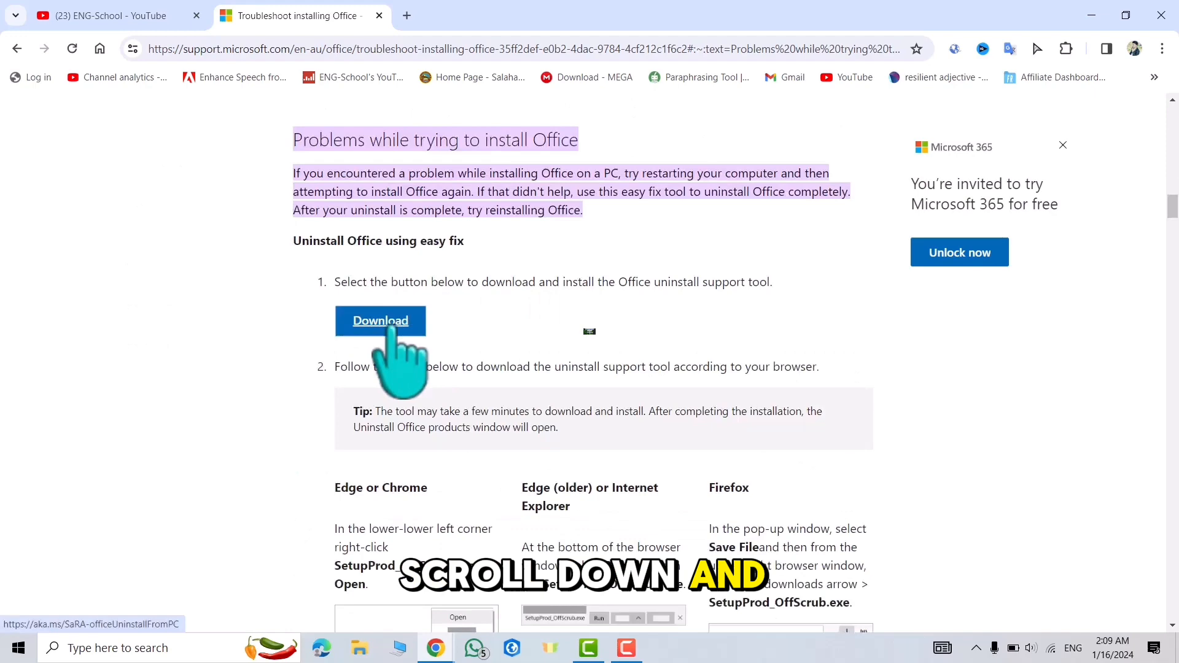
click(380, 321)
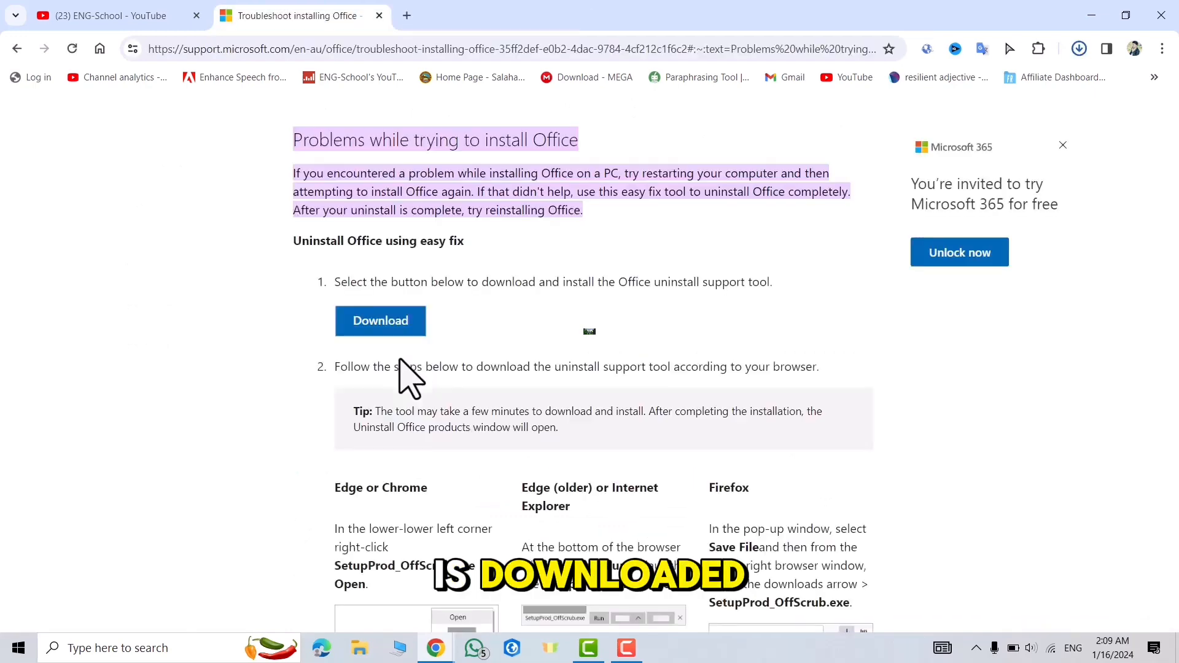
click(1079, 47)
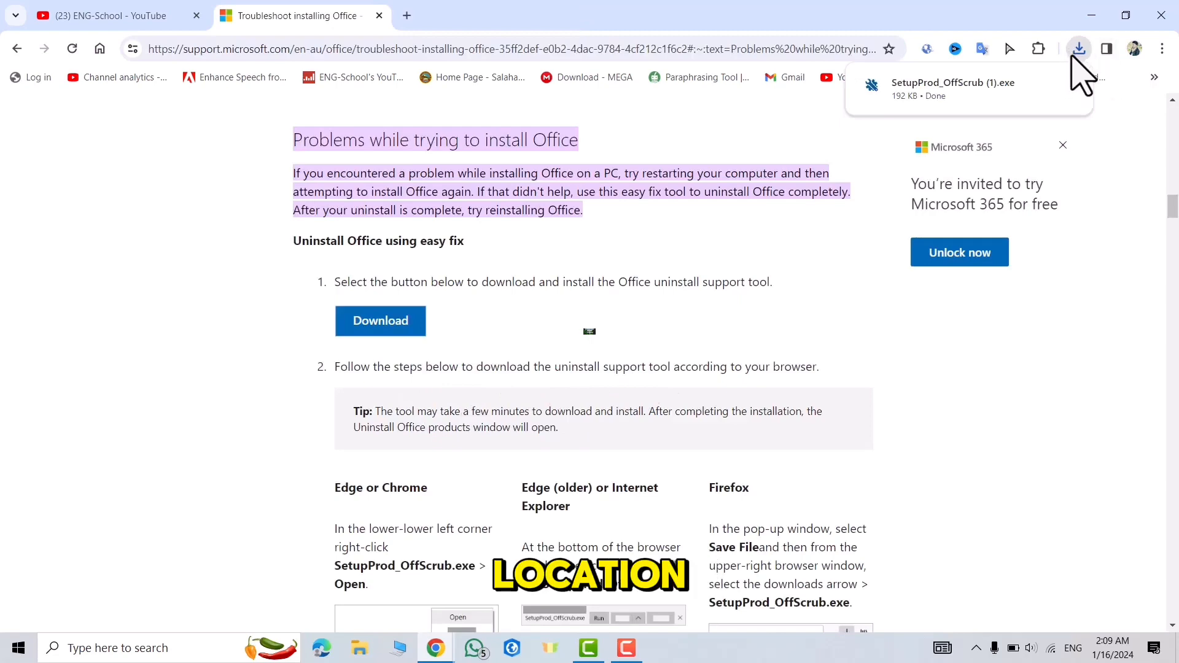
- Run SetupProd_OffScrub (1) from the Downloads folder in File Explorer
click(952, 88)
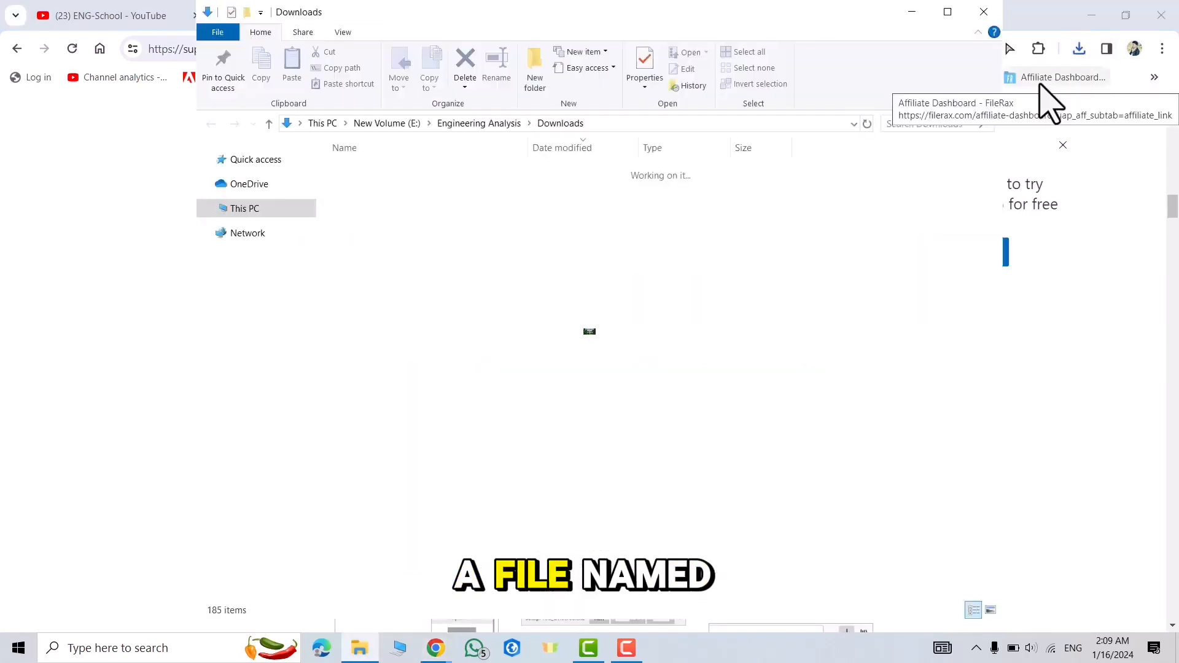
click(390, 188)
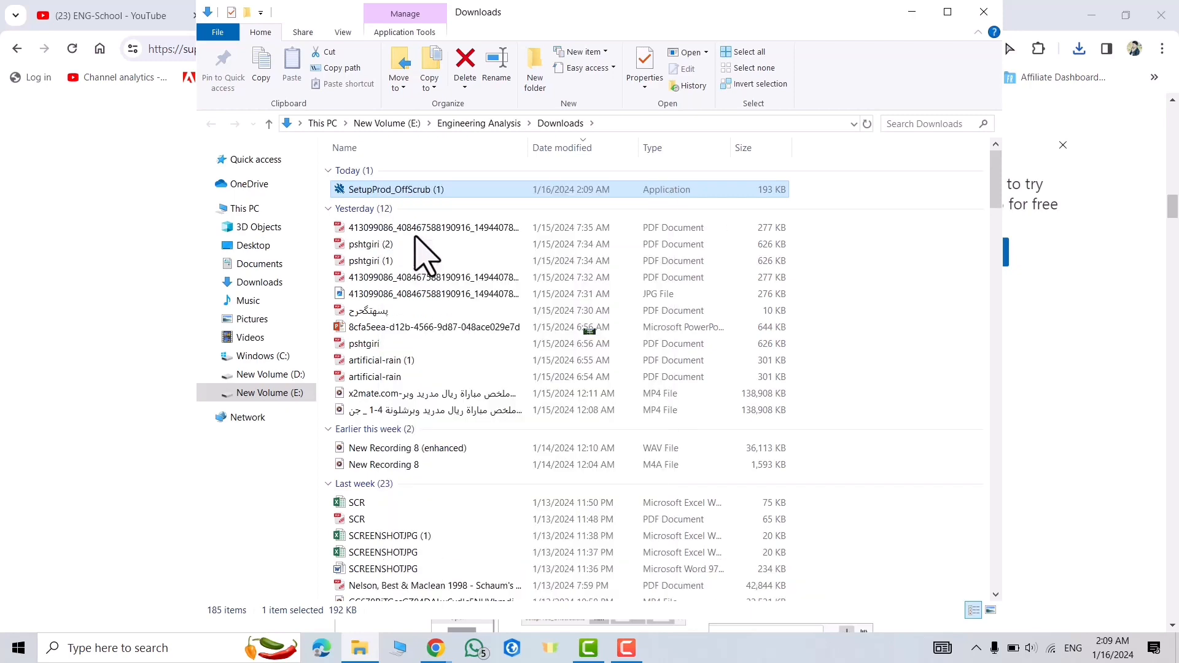
double_click(396, 189)
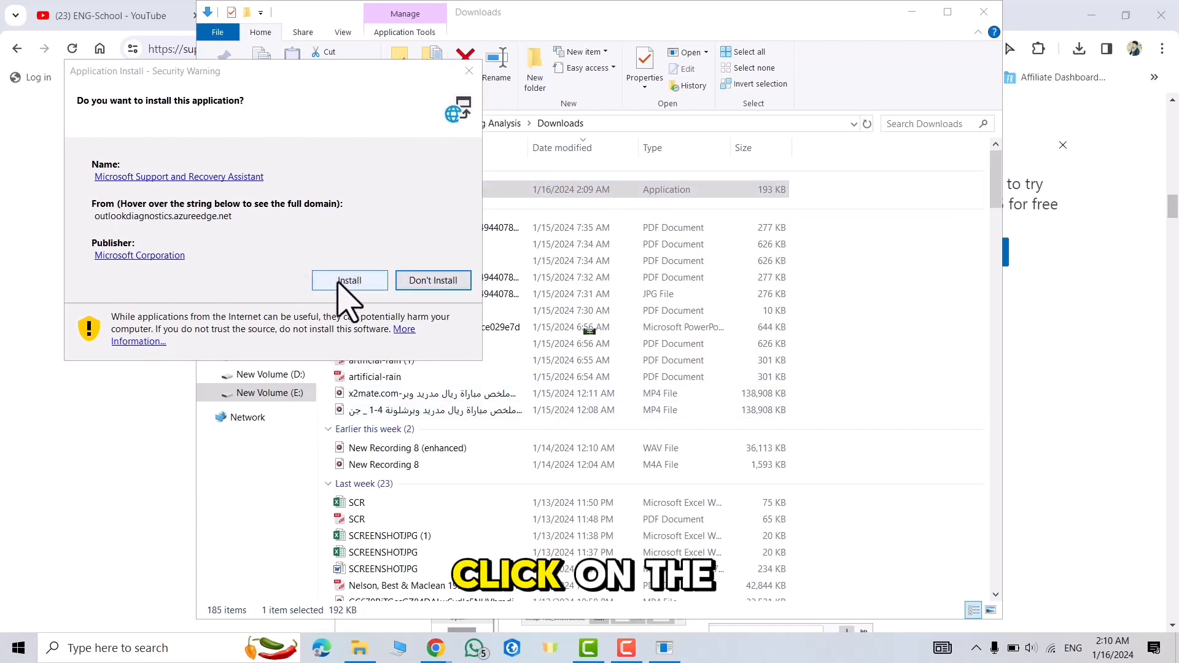
- Approve the assistant's installation in the security warning and agree to its license terms
click(349, 280)
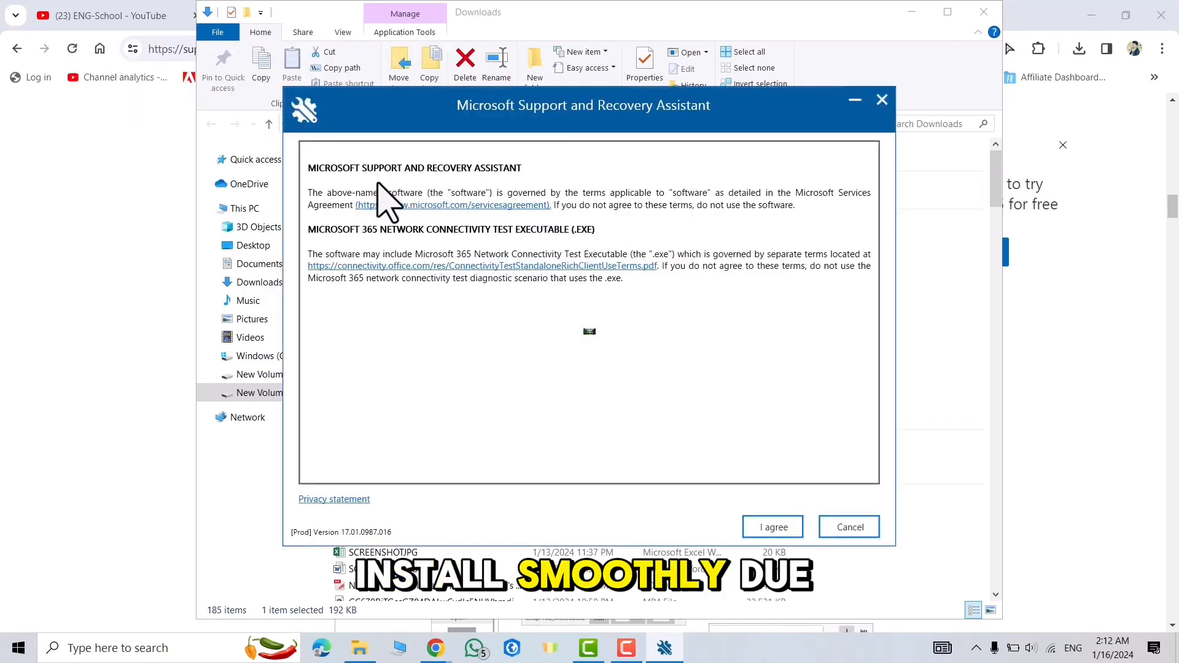
mouse_move(474, 194)
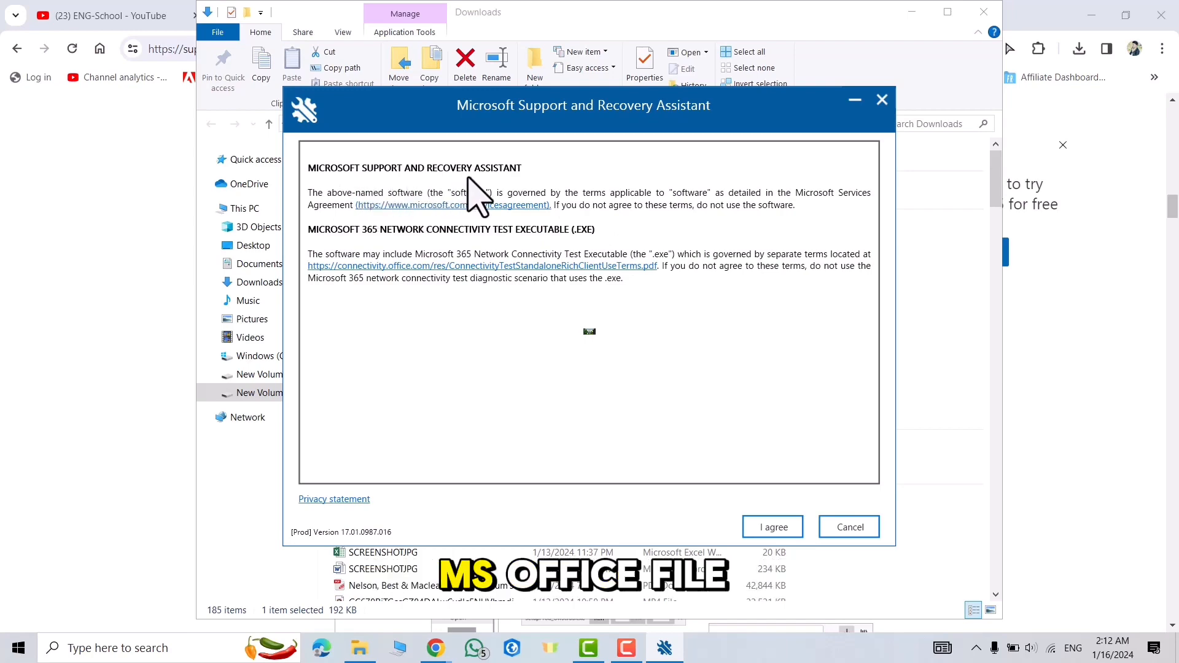
click(773, 526)
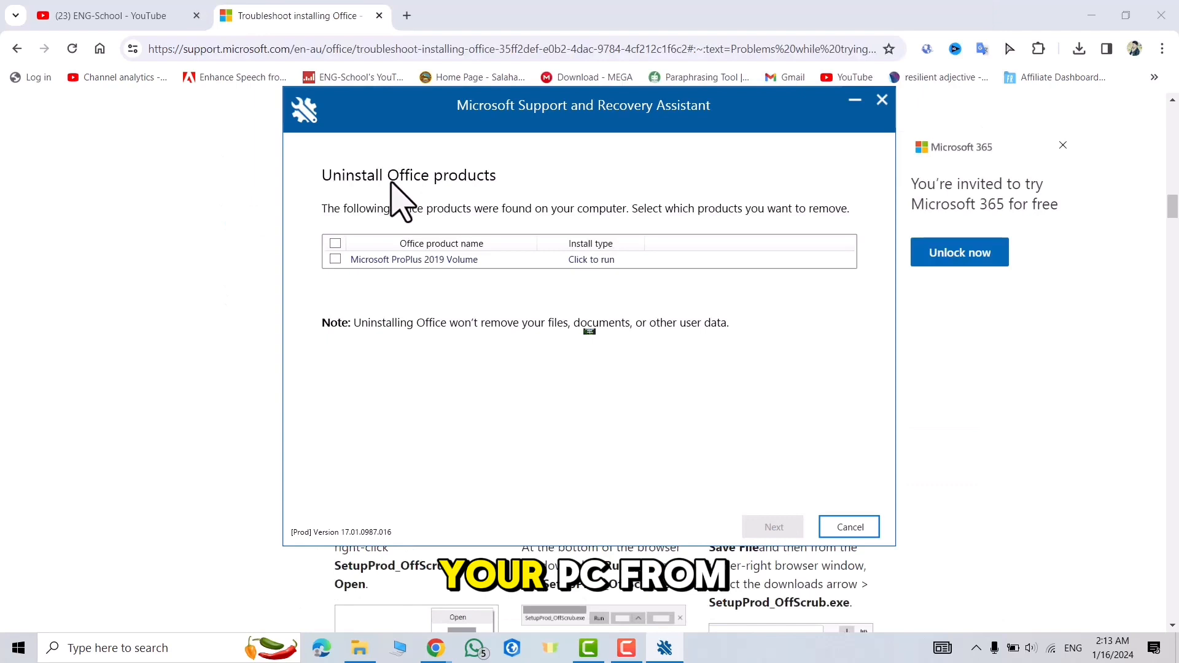
mouse_move(598, 241)
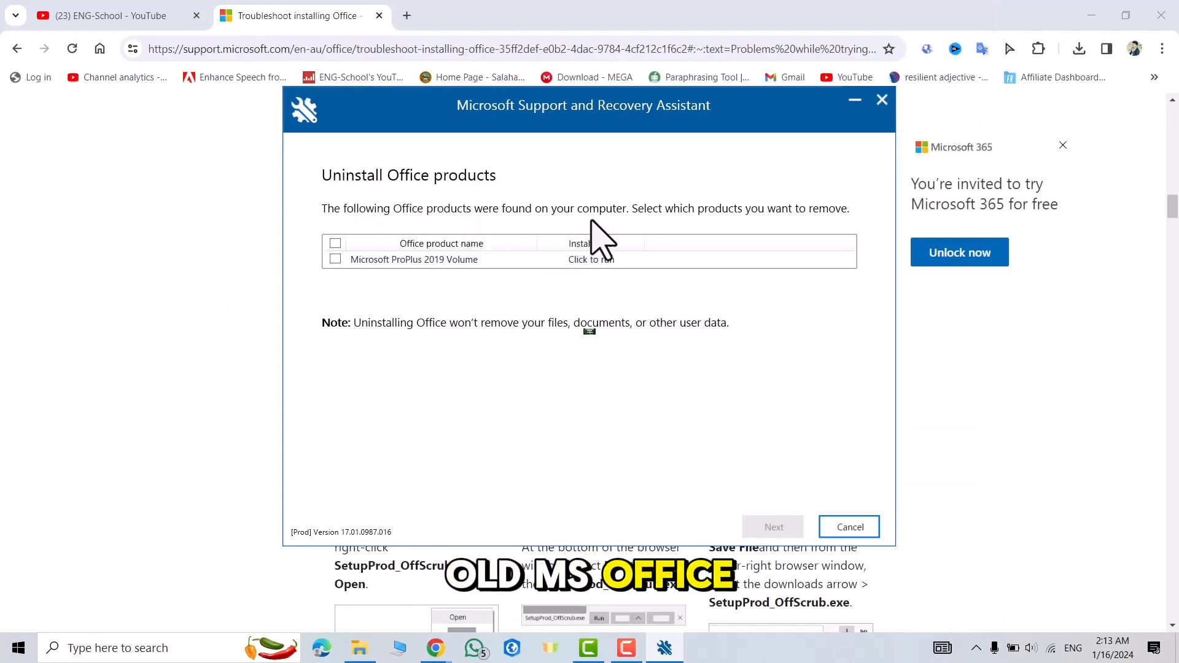
mouse_move(812, 233)
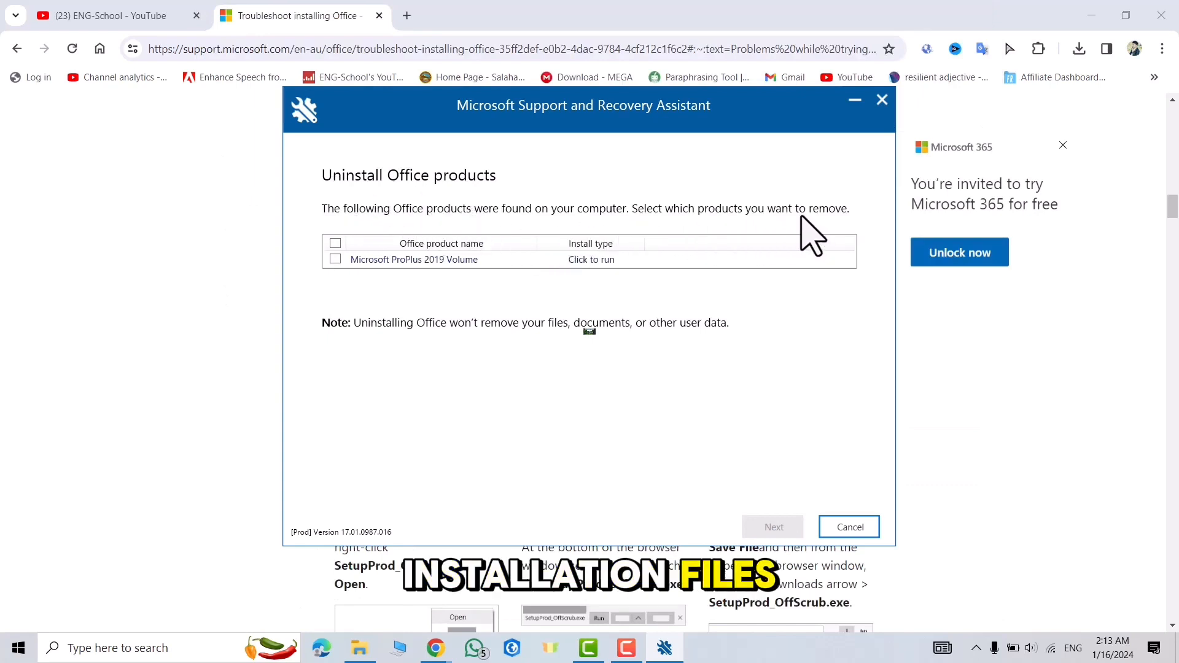
- Tick Microsoft ProPlus 2019 Volume for removal and proceed to Confirm Uninstall
click(335, 260)
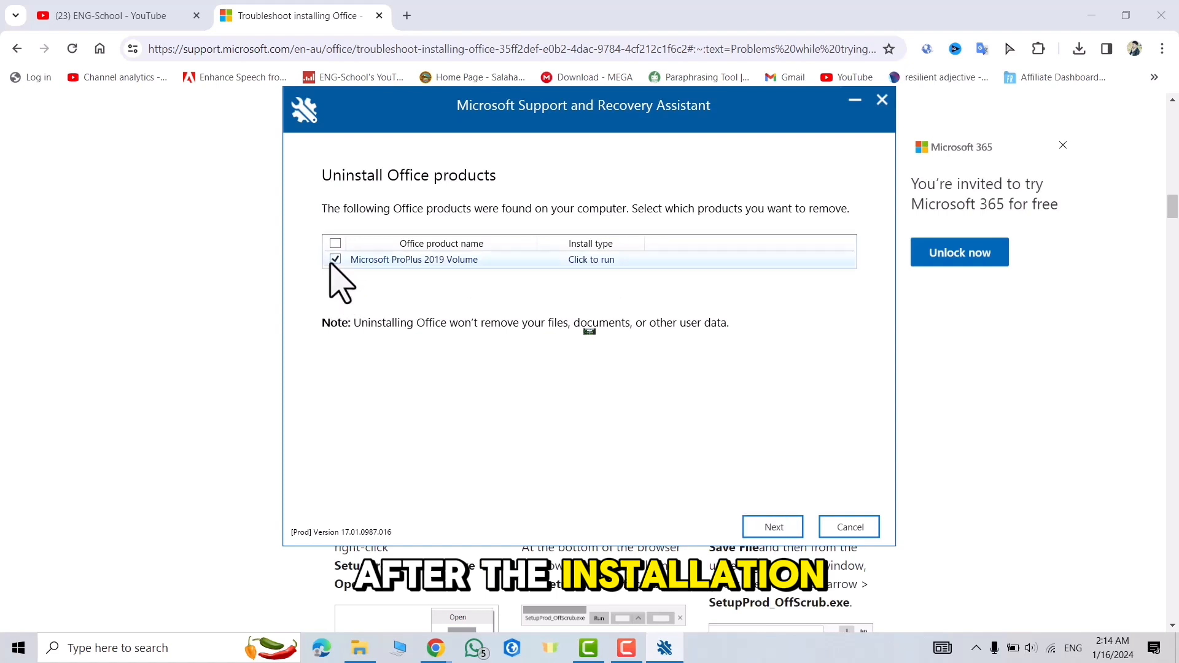
click(336, 243)
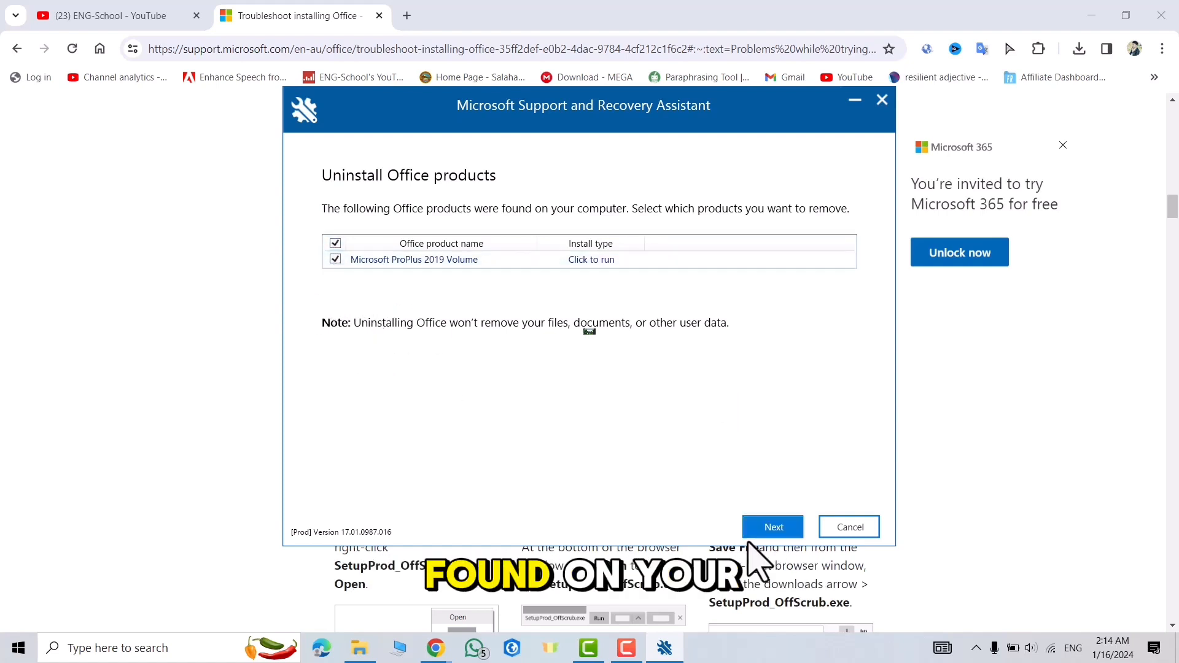
click(772, 526)
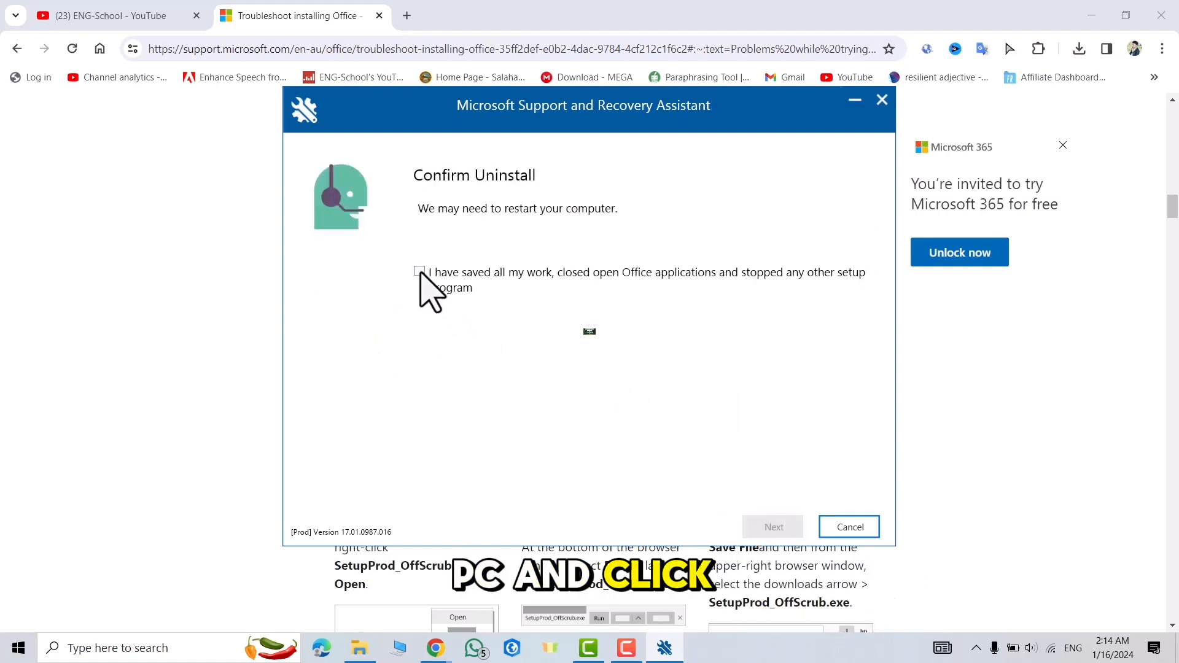
- Tick 'I have saved all my work' and start the uninstall
click(419, 271)
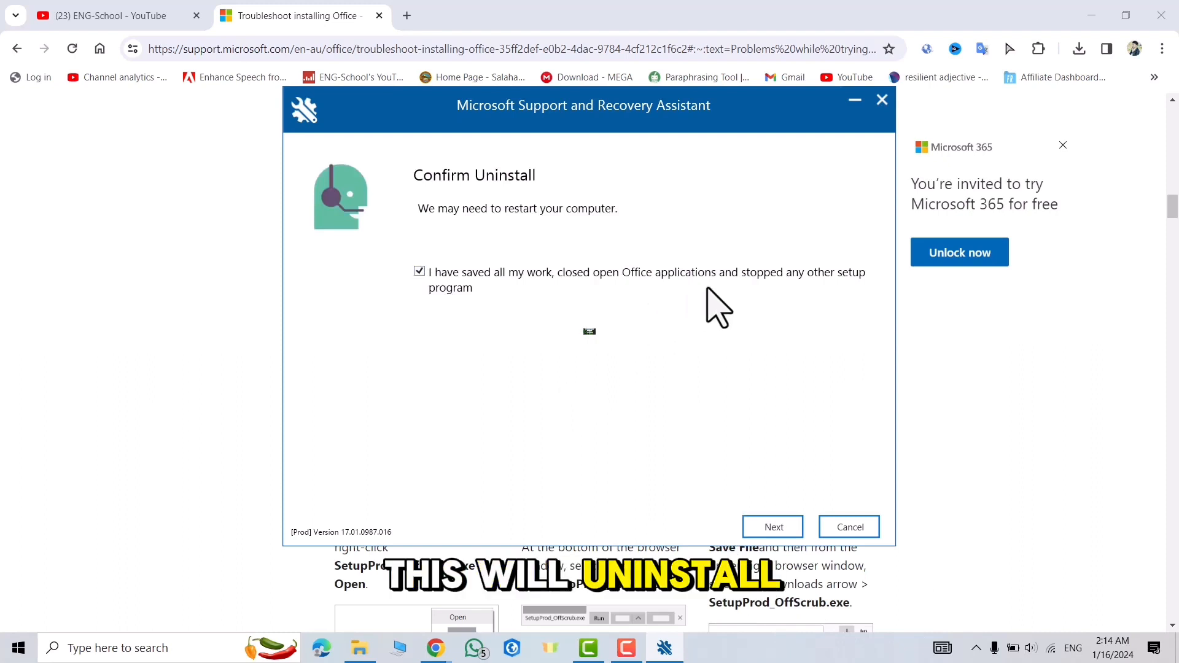
mouse_move(848, 526)
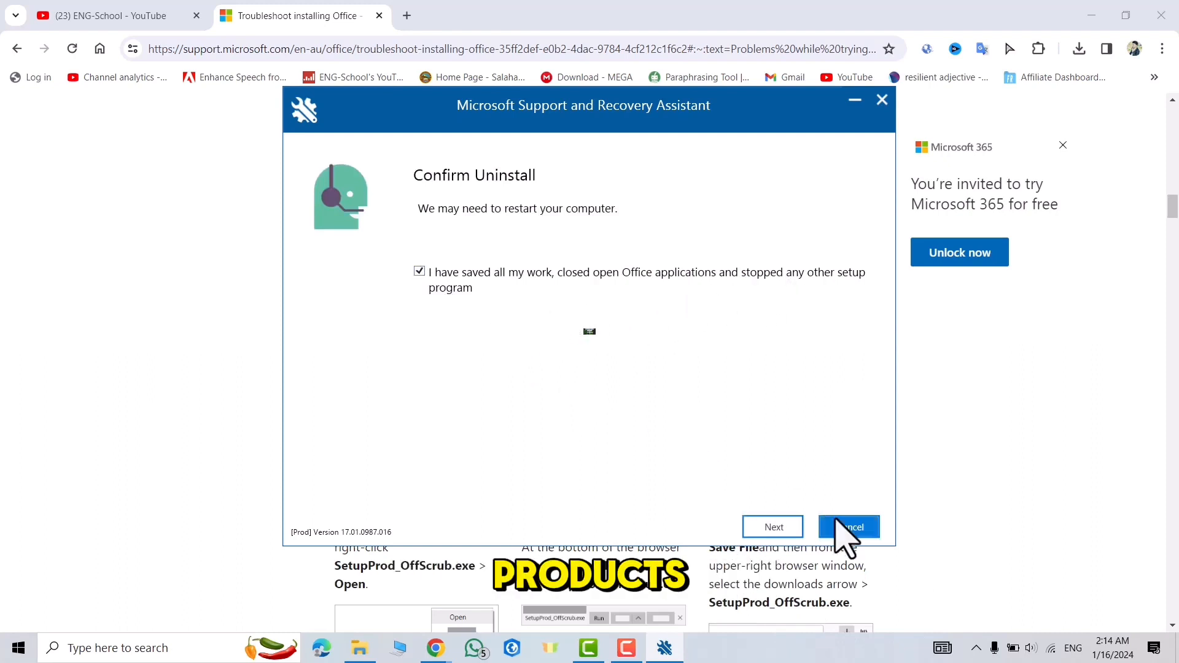
click(773, 526)
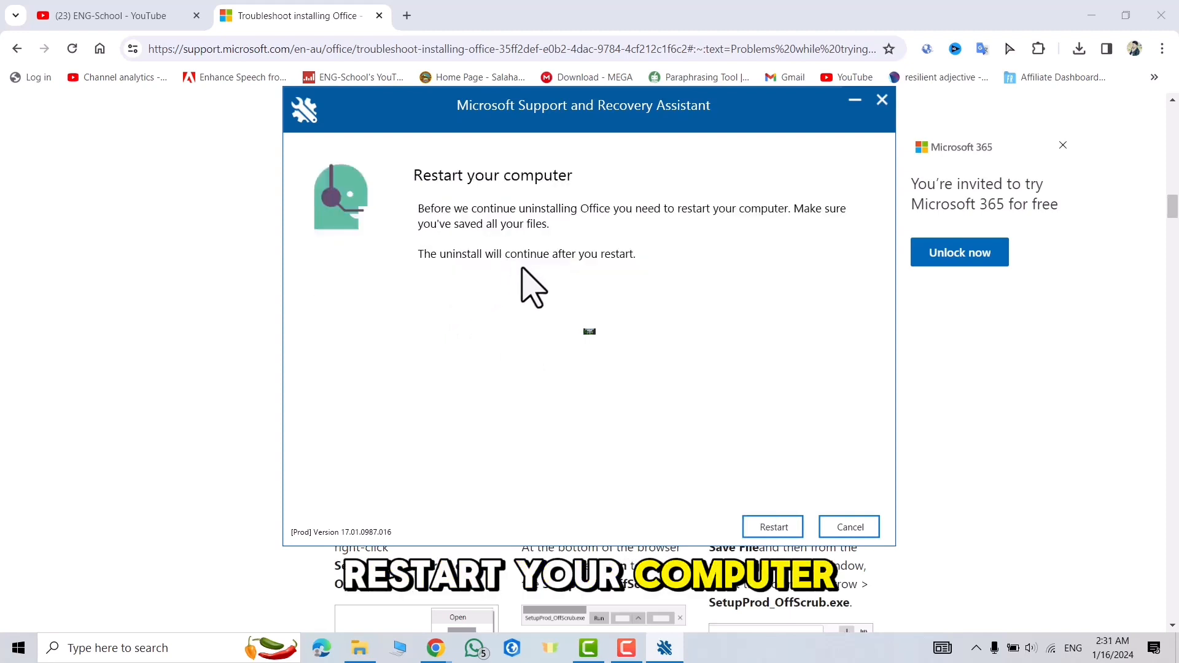
mouse_move(763, 421)
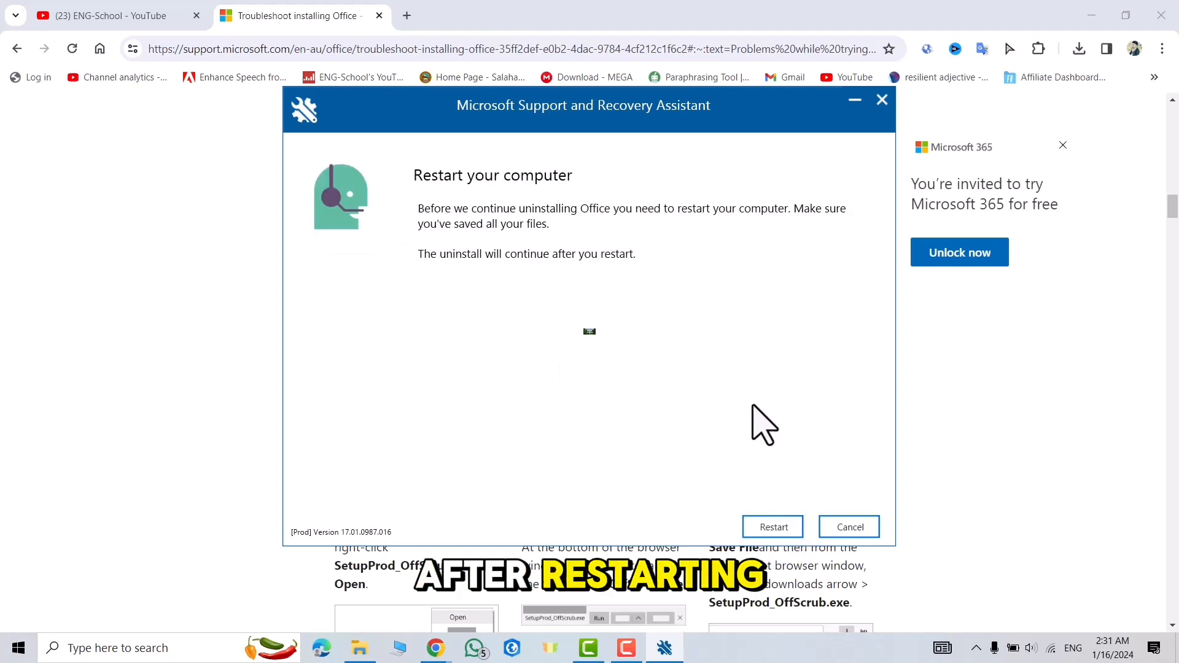